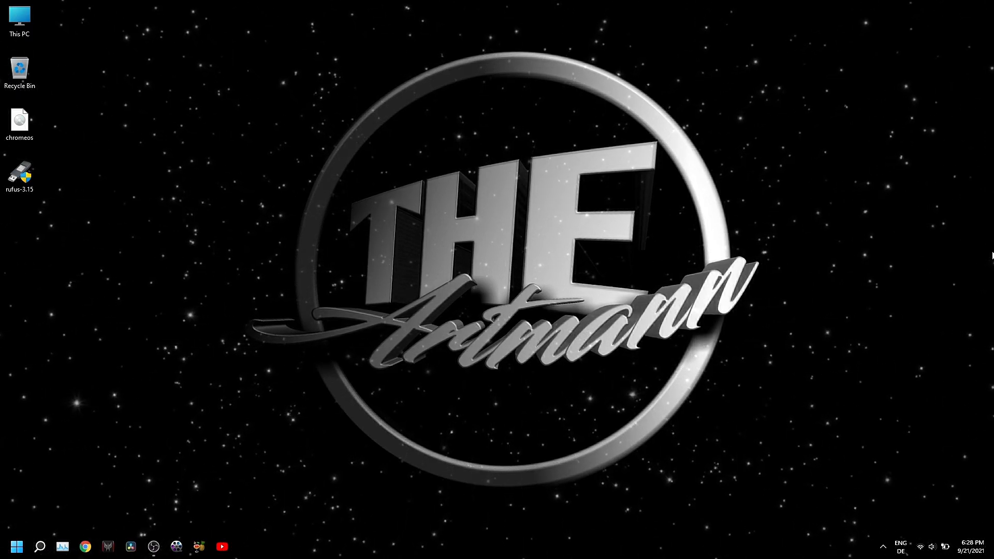
# Step: From This PC open Downloads and the rammus_image.rar archive to reveal rammus_image.img
pyautogui.doubleClick(20, 15)
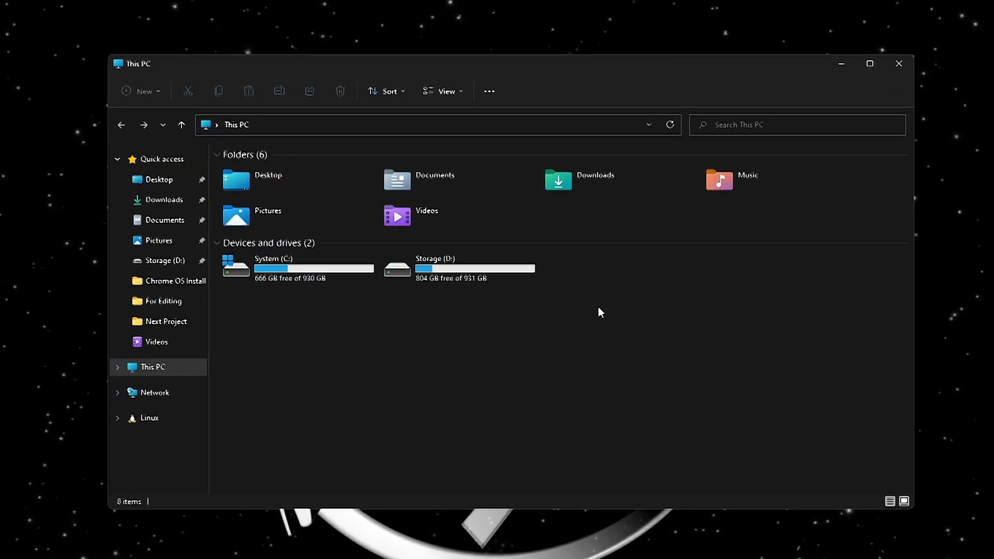
pyautogui.click(164, 199)
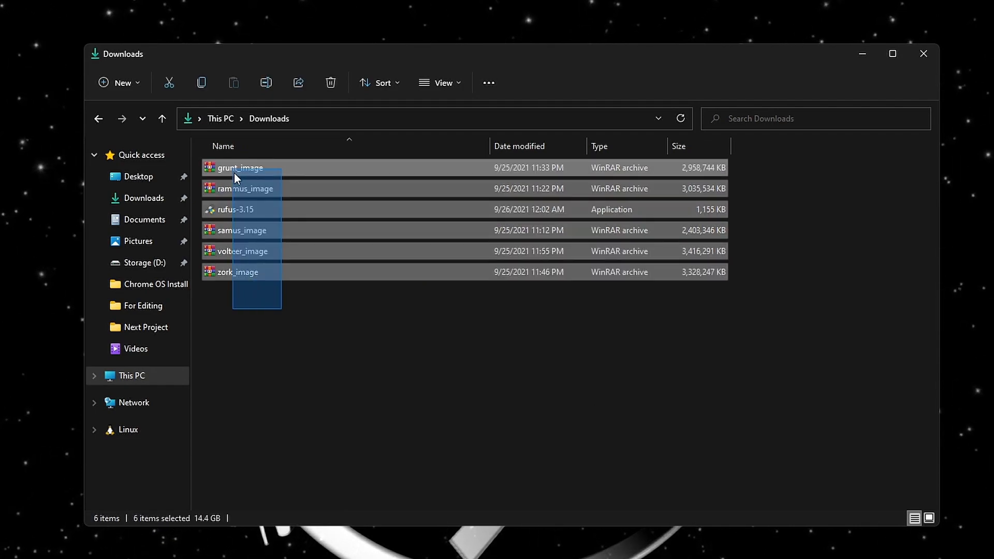
pyautogui.click(244, 189)
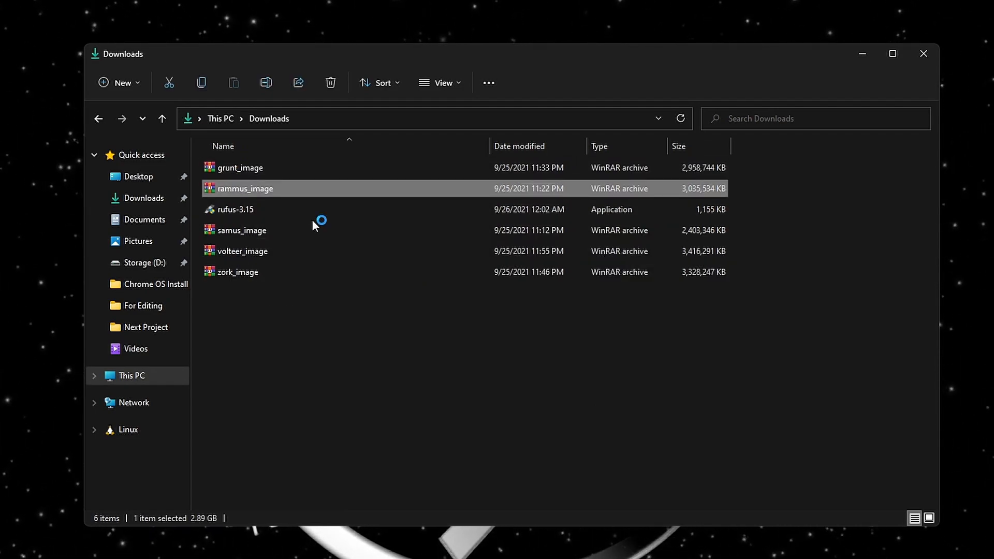
pyautogui.doubleClick(245, 188)
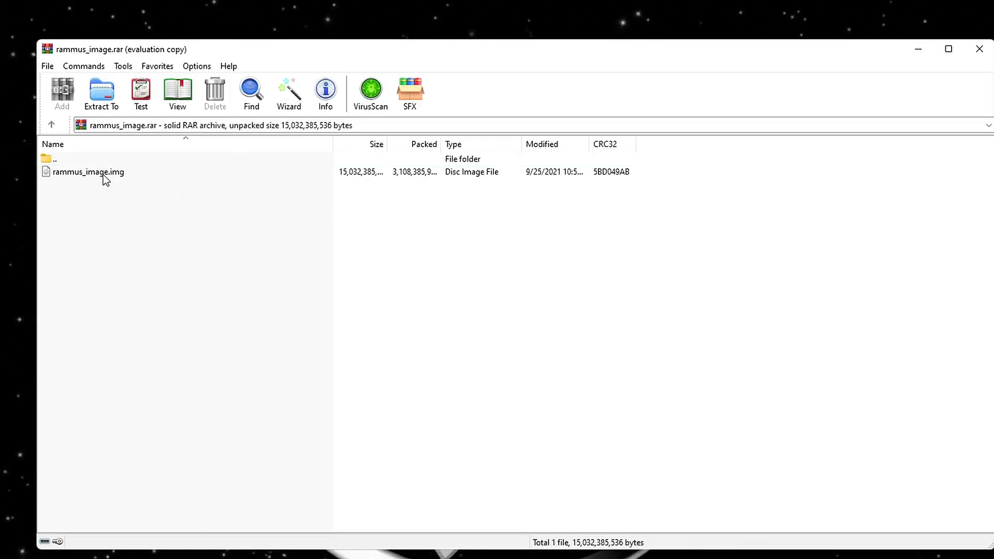
pyautogui.click(89, 172)
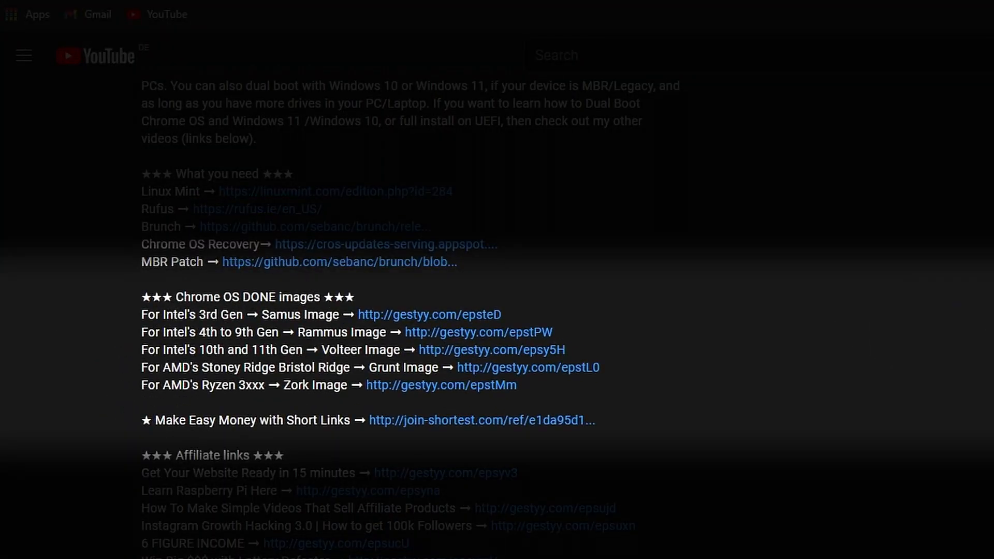
# Step: Review the samus, rammus, volteer and zork Google Drive download pages
pyautogui.scroll(-3)
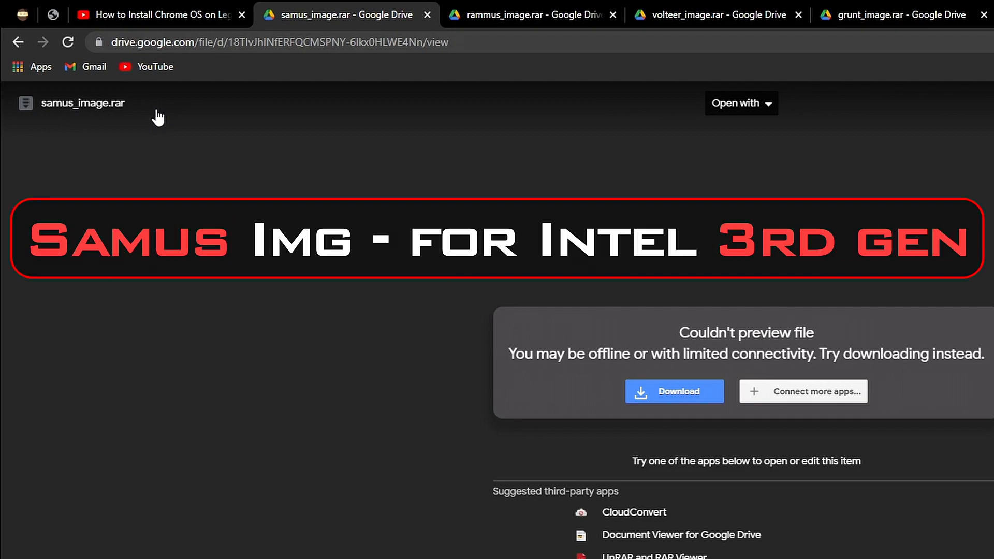
pyautogui.click(532, 14)
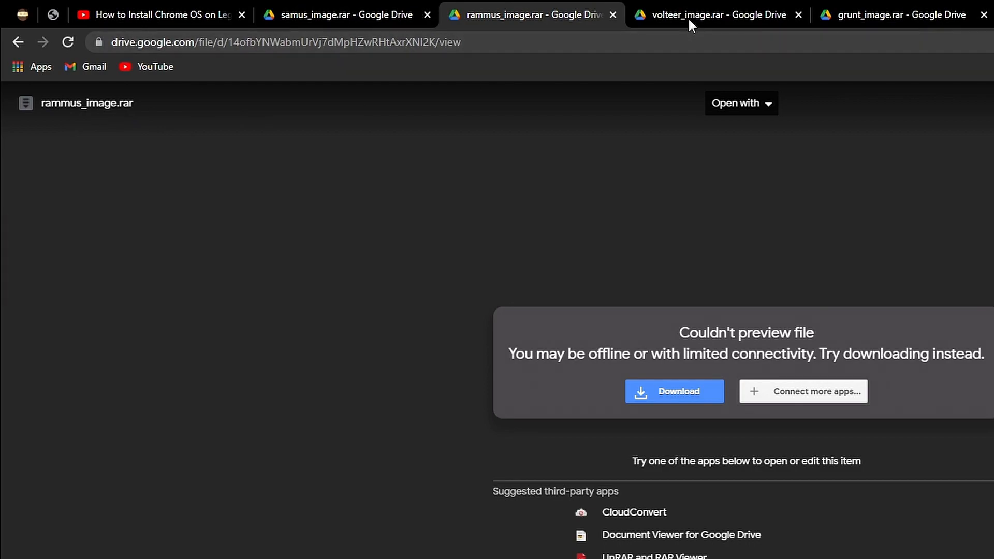
pyautogui.click(712, 14)
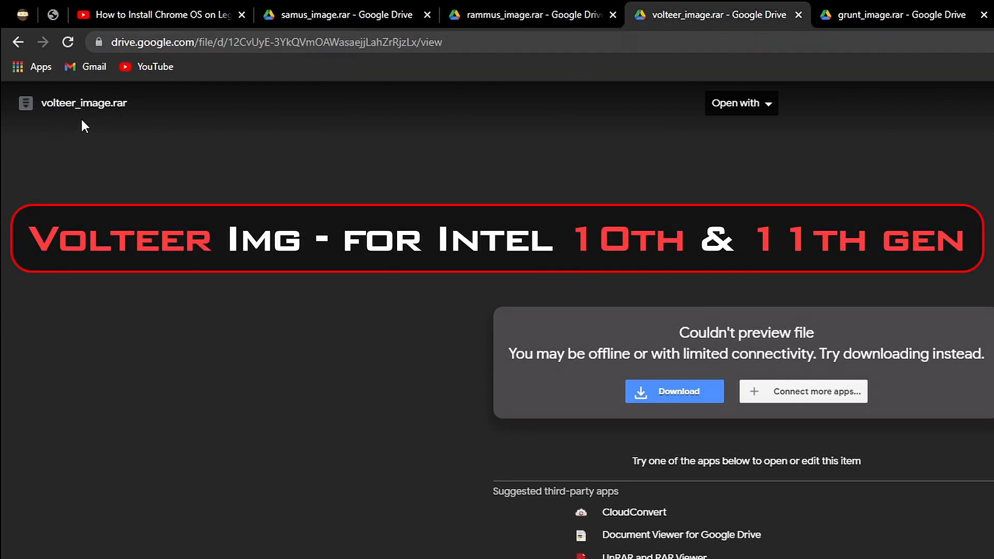
pyautogui.click(893, 15)
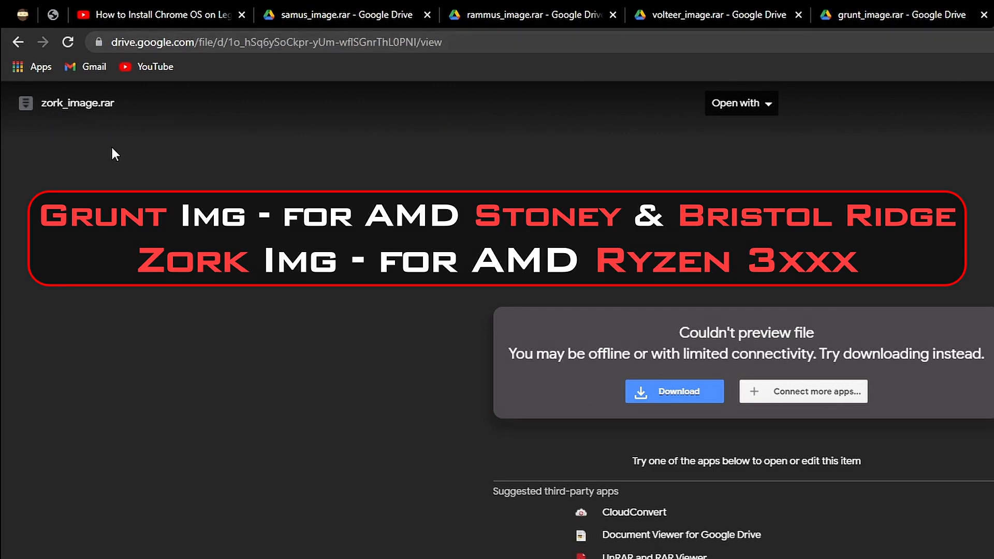
pyautogui.moveTo(176, 161)
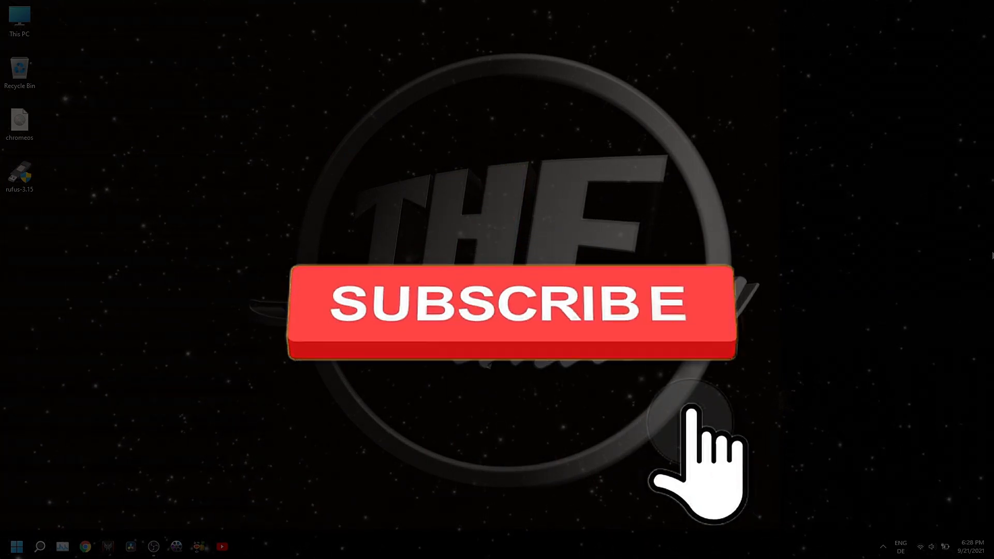
pyautogui.click(501, 305)
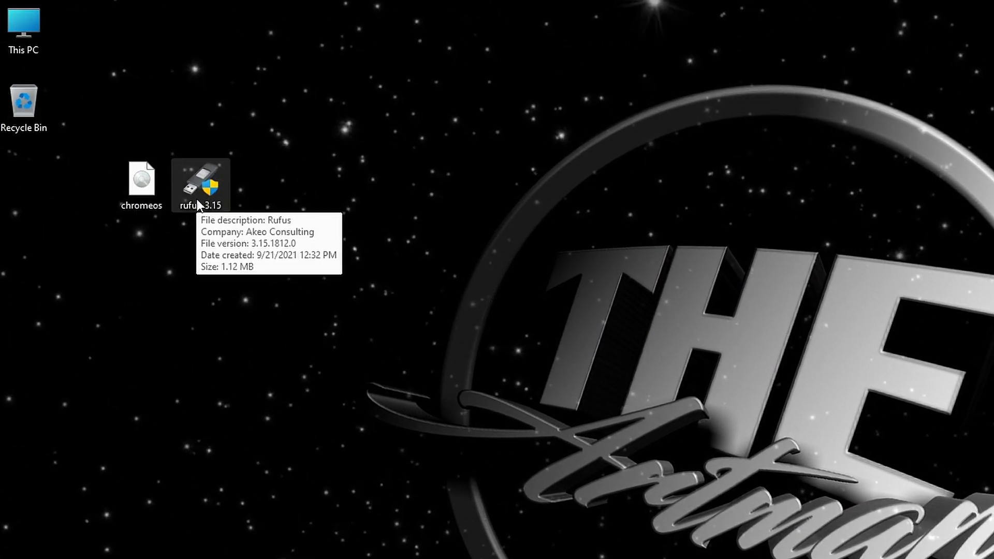
pyautogui.moveTo(290, 238)
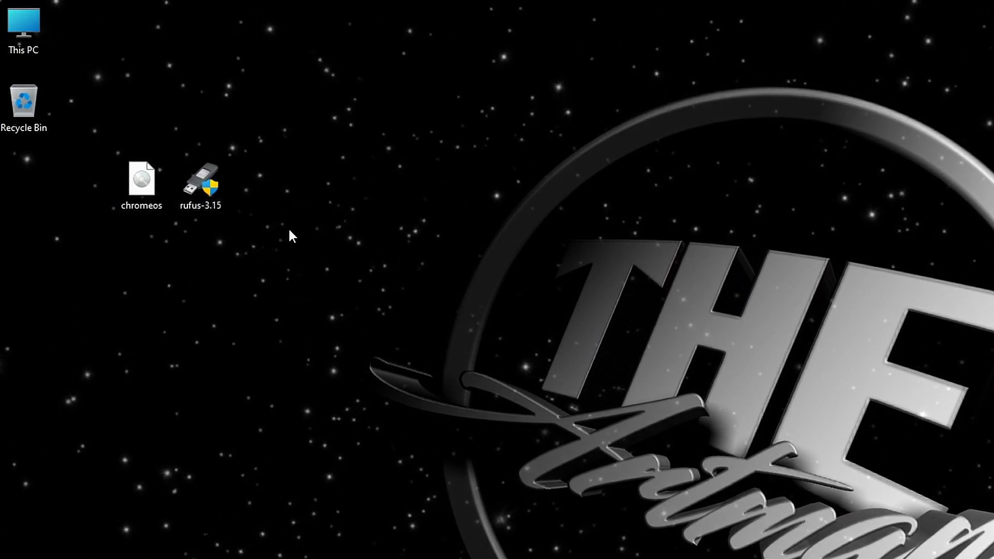
pyautogui.moveTo(200, 185)
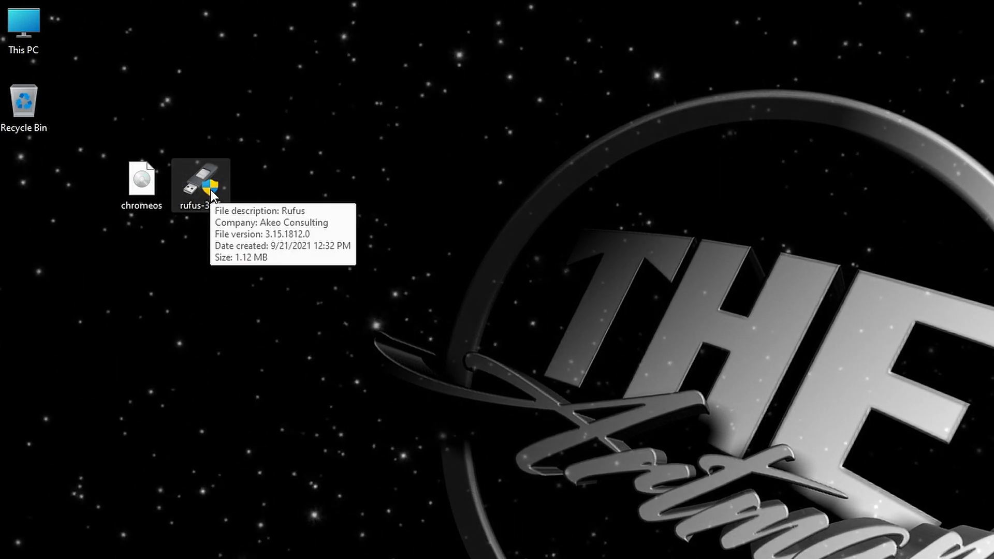
# Step: In Rufus, write chromeos.img from the Desktop to the 16 GB USB drive
pyautogui.doubleClick(200, 182)
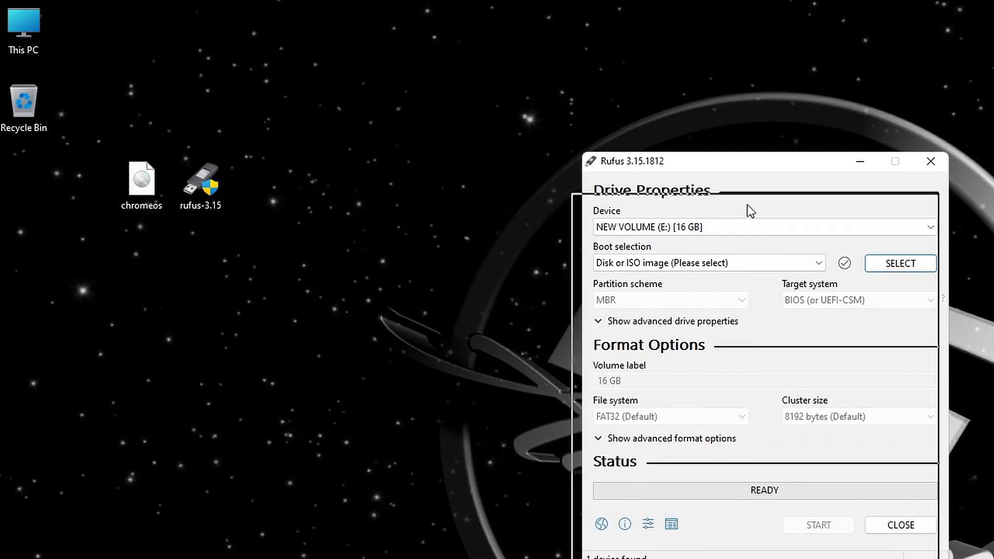
pyautogui.moveTo(748, 162); pyautogui.dragTo(501, 71)
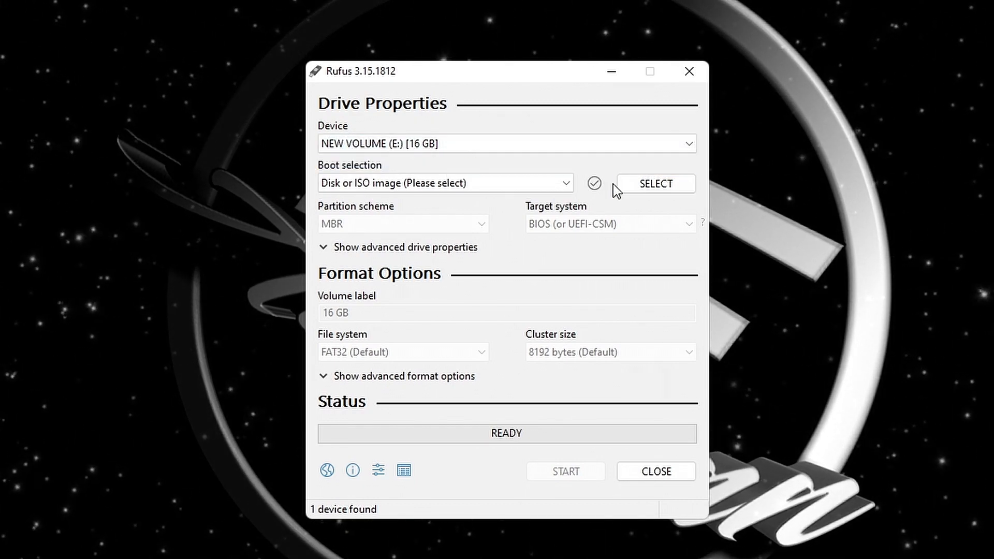
pyautogui.click(655, 183)
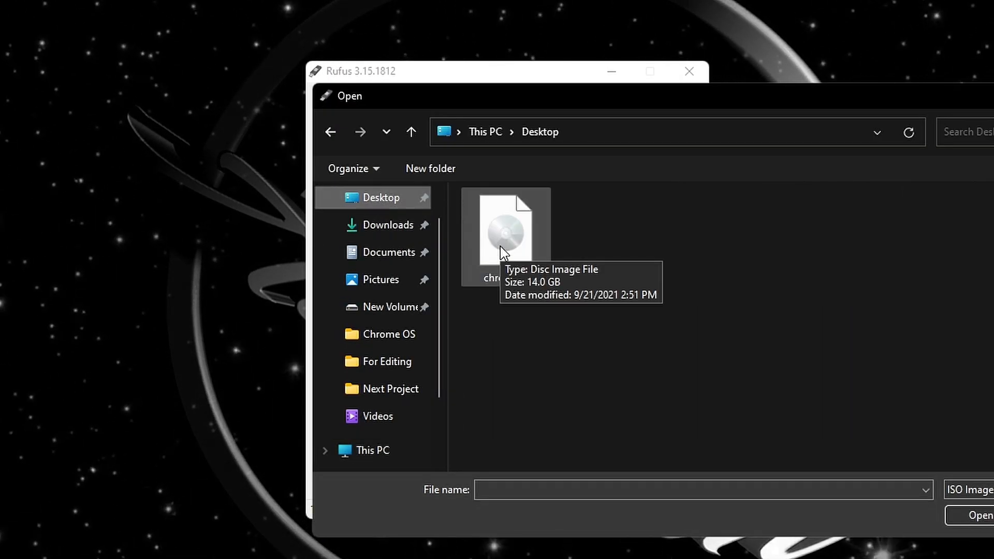
pyautogui.doubleClick(505, 228)
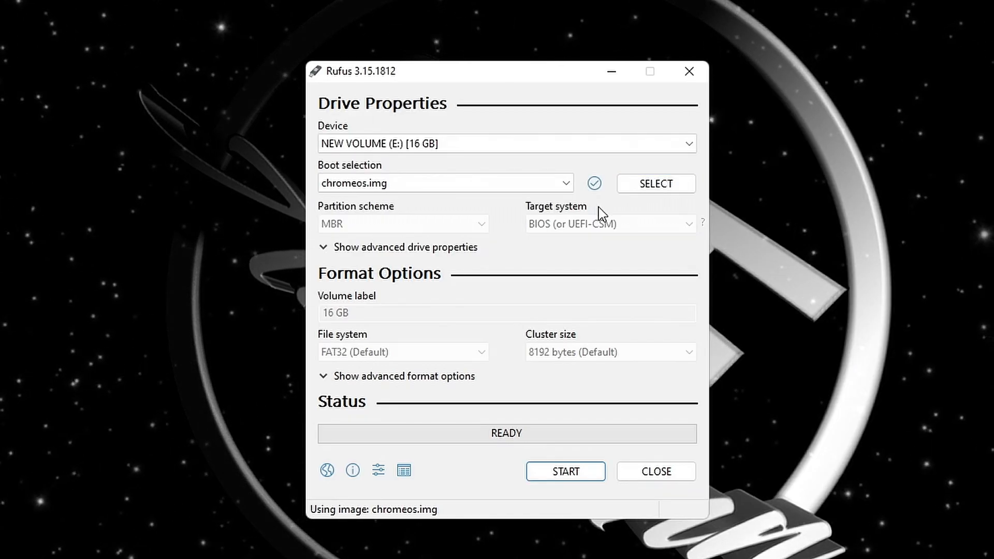
pyautogui.click(565, 471)
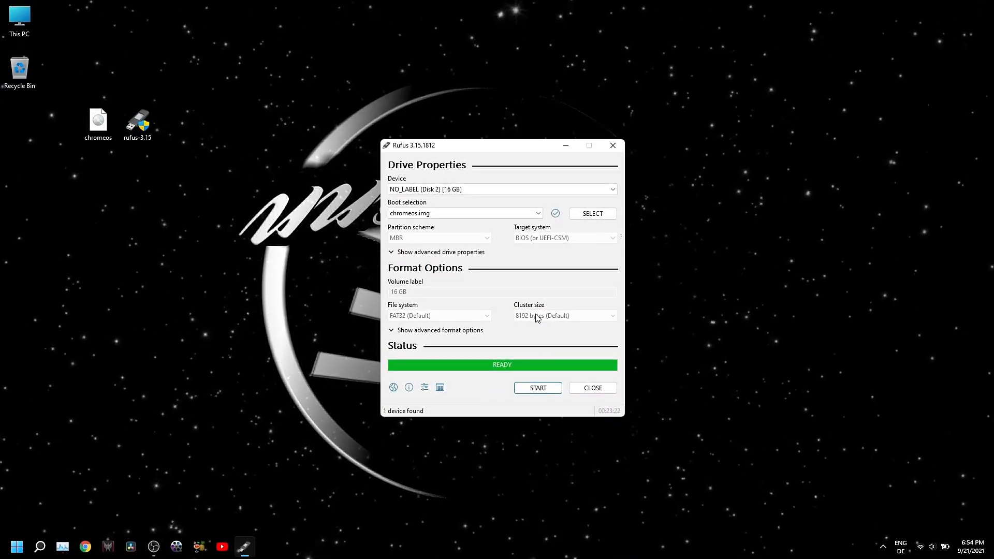
pyautogui.click(592, 387)
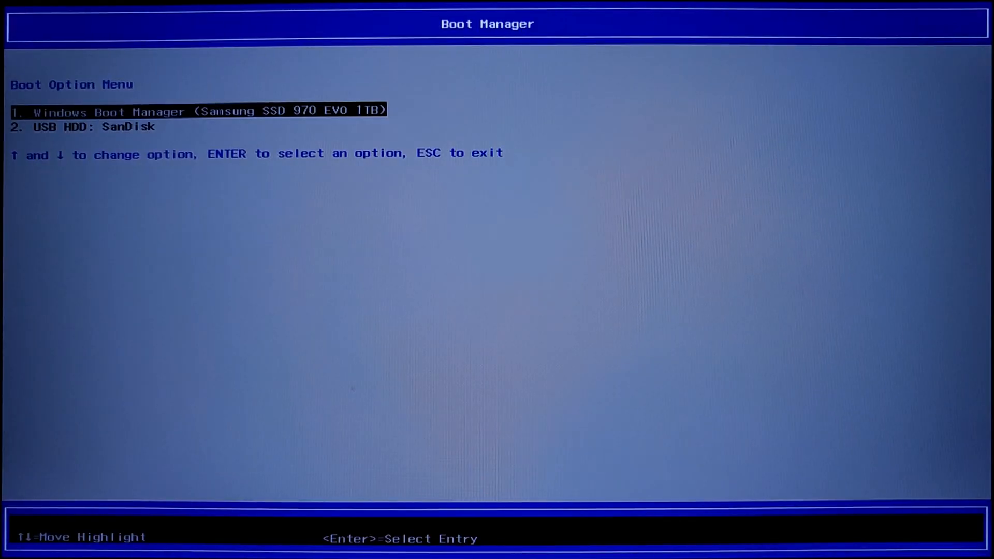
# Step: Boot the PC from the USB HDD: SanDisk entry in Boot Manager
pyautogui.press('Down')
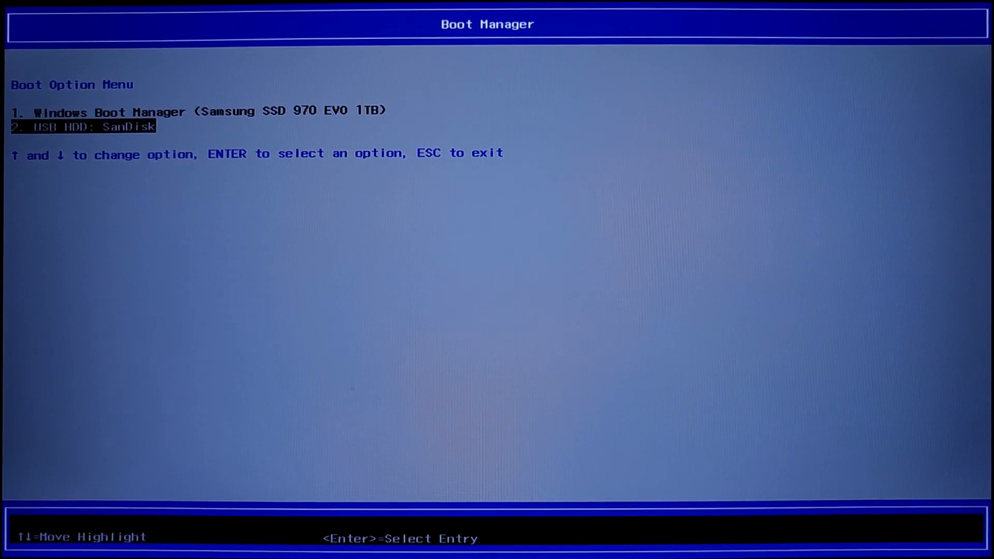
pyautogui.press('enter')
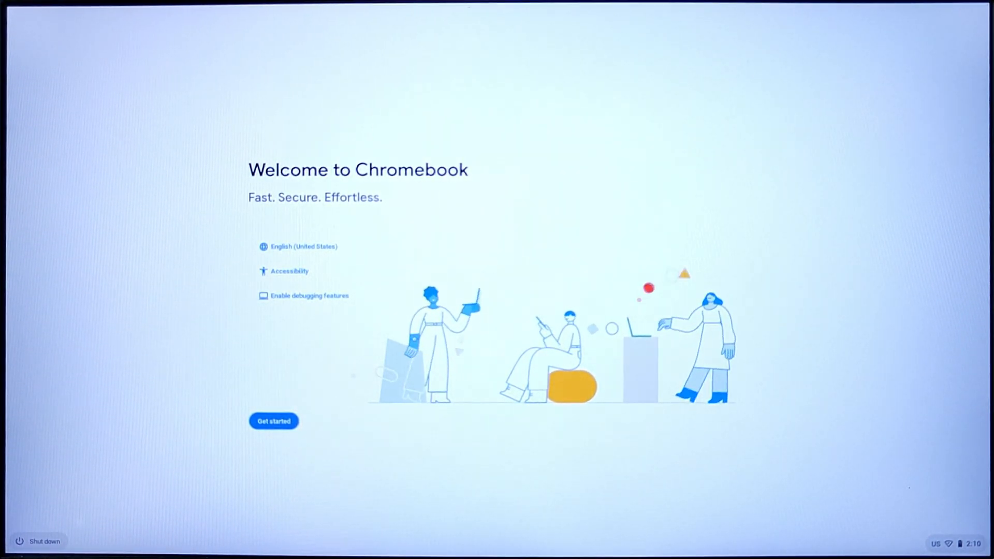
# Step: Start Chromebook setup, then reach the developer text console and log in as root
pyautogui.click(273, 421)
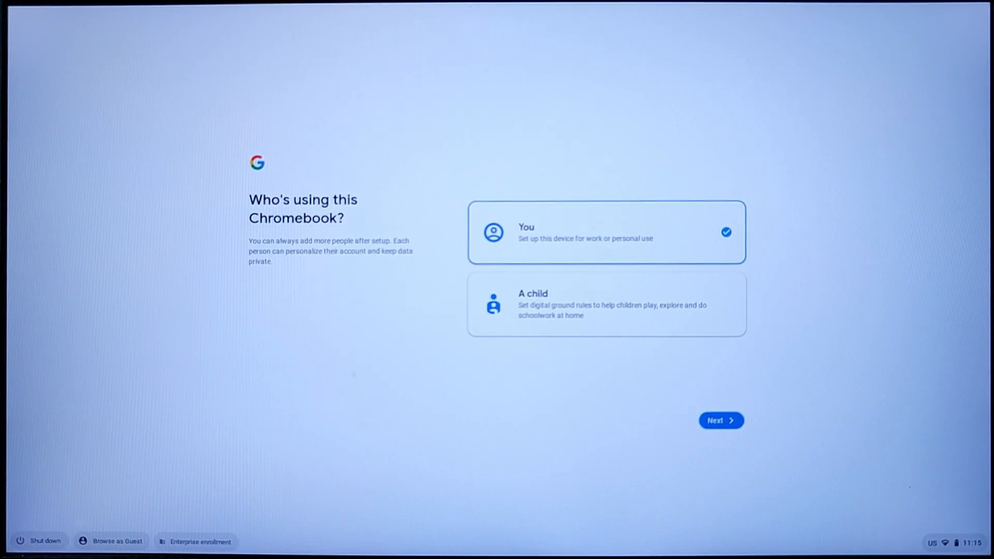
pyautogui.press('ctrl+alt+f2')
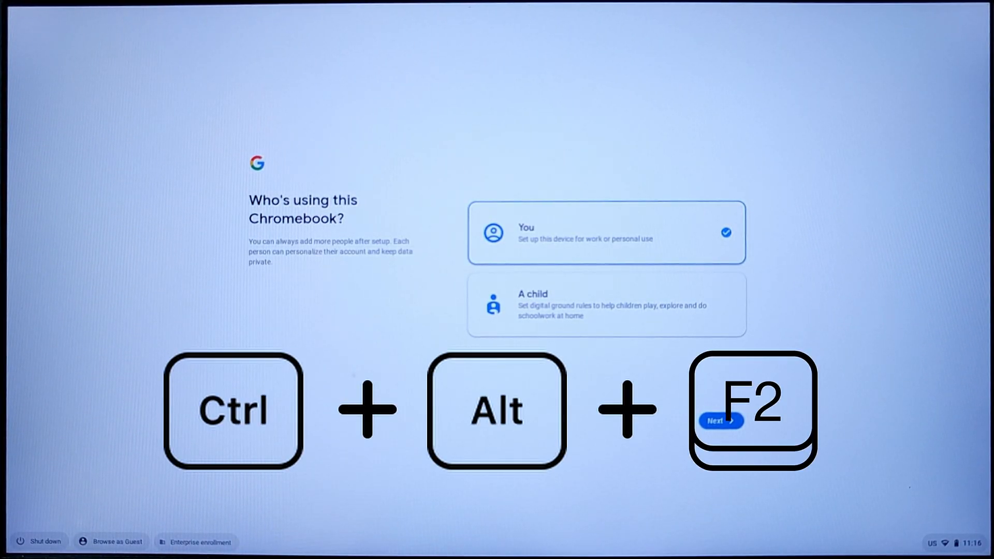
pyautogui.press('ctrl+alt+f2')
pyautogui.write('root')
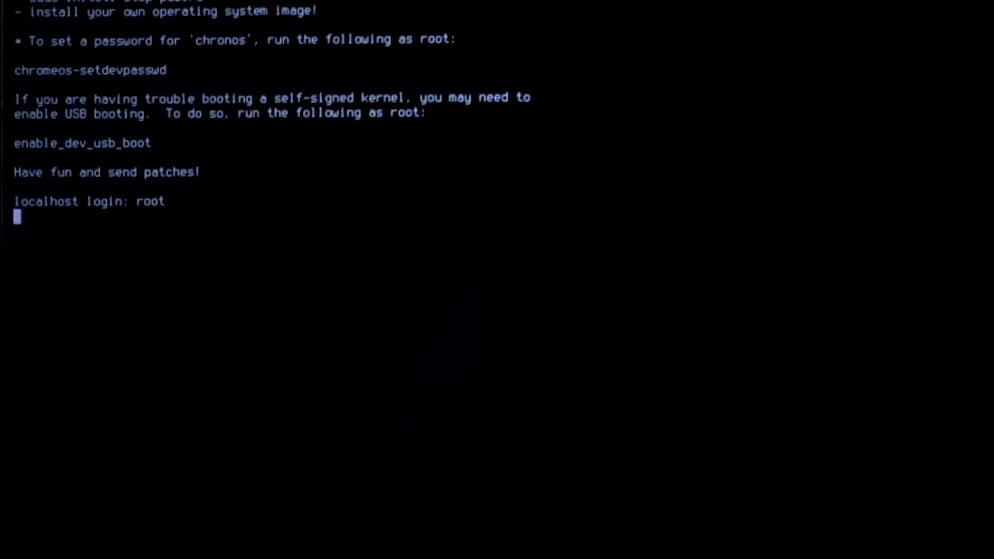
# Step: Run sudo resize-data to resize the data partition and reboot into setup
pyautogui.write('sudo resize-data')
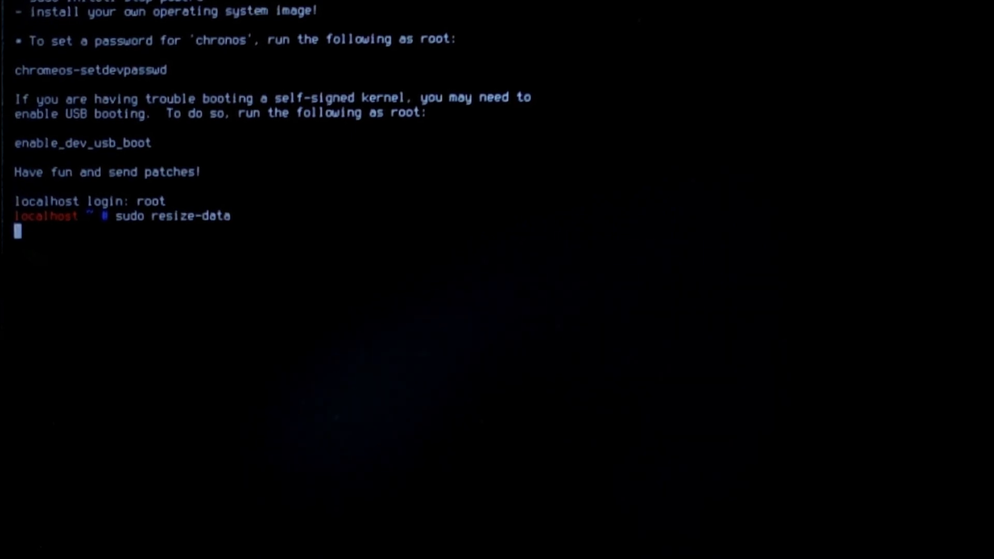
pyautogui.press('Return')
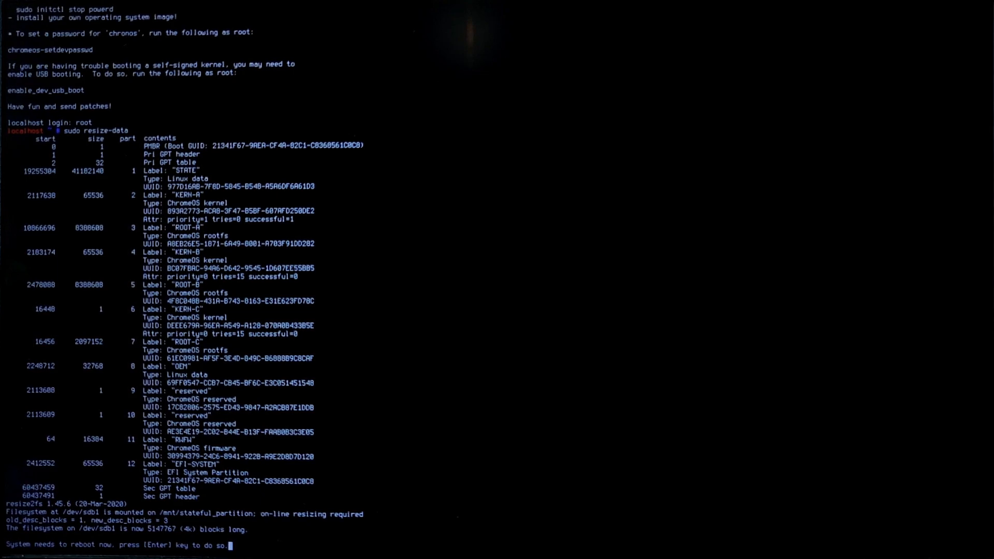
pyautogui.press('Enter')
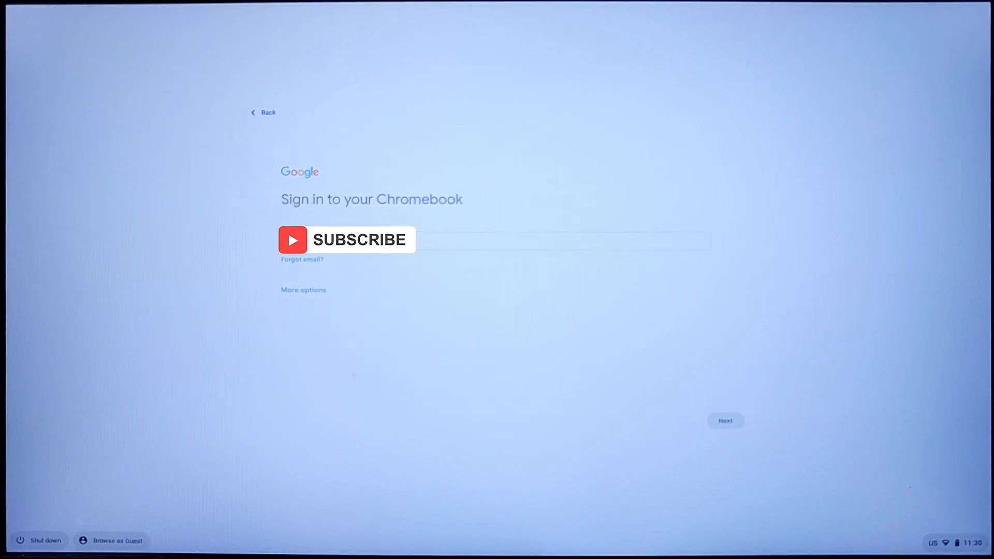
pyautogui.click(725, 420)
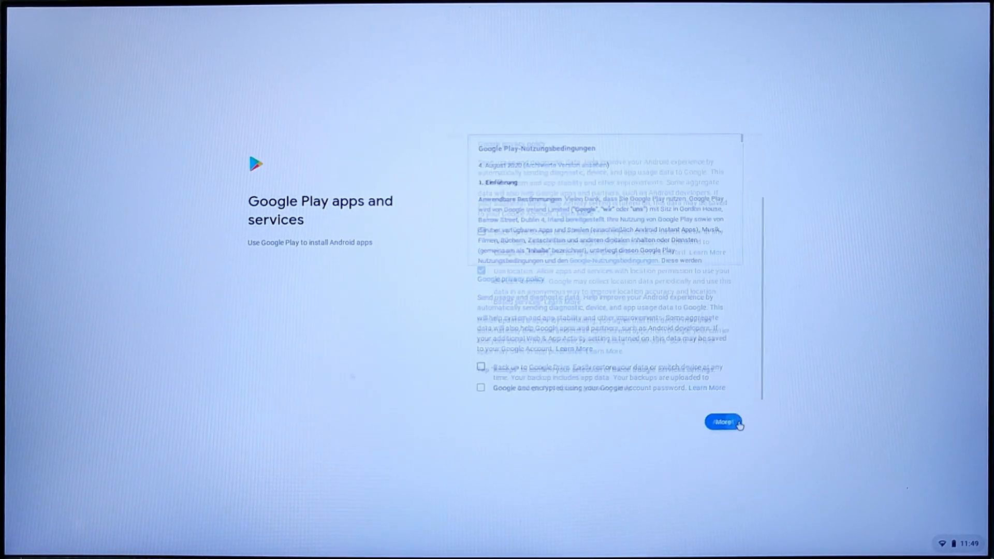
# Step: Accept the Google Play terms, finish setup and close the Welcome window to reach the desktop
pyautogui.click(722, 422)
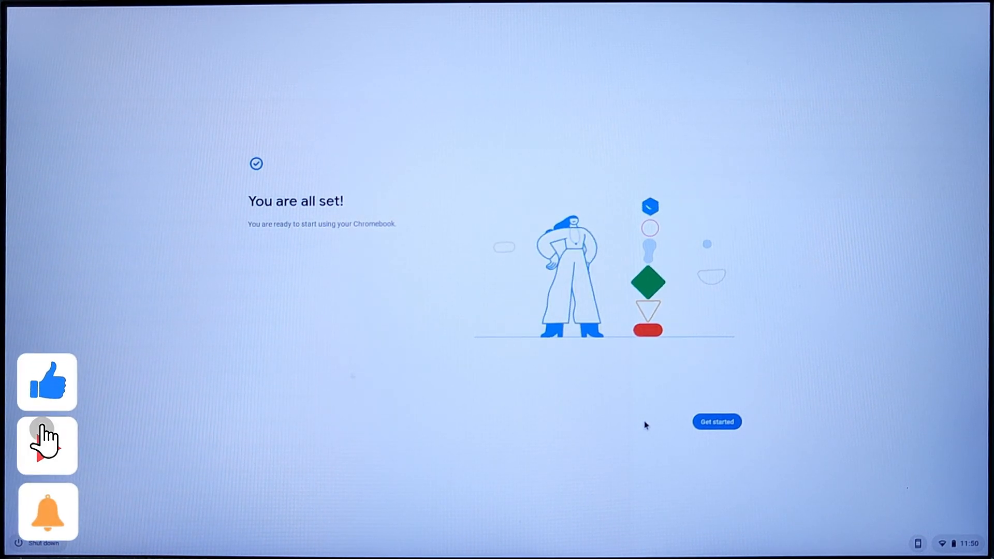
pyautogui.click(717, 422)
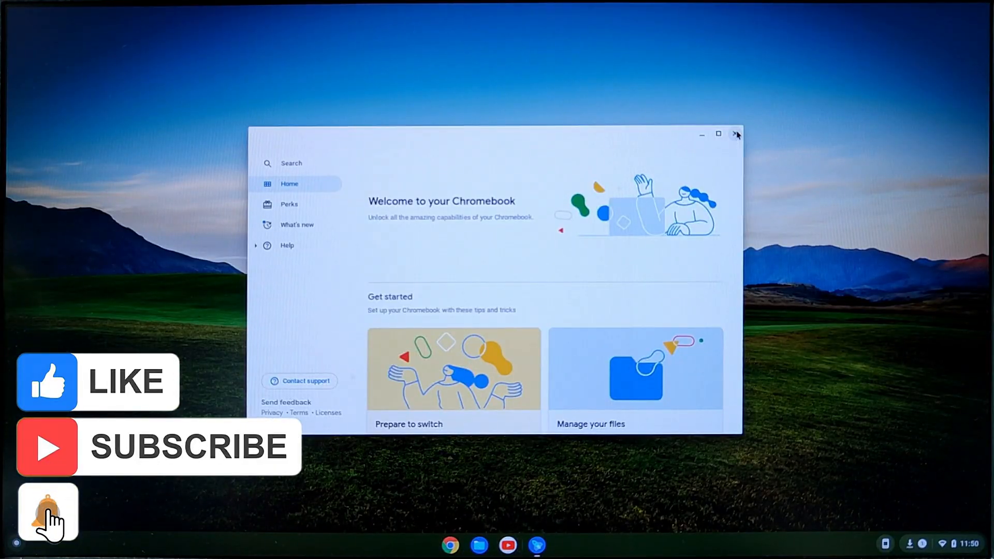
pyautogui.click(737, 134)
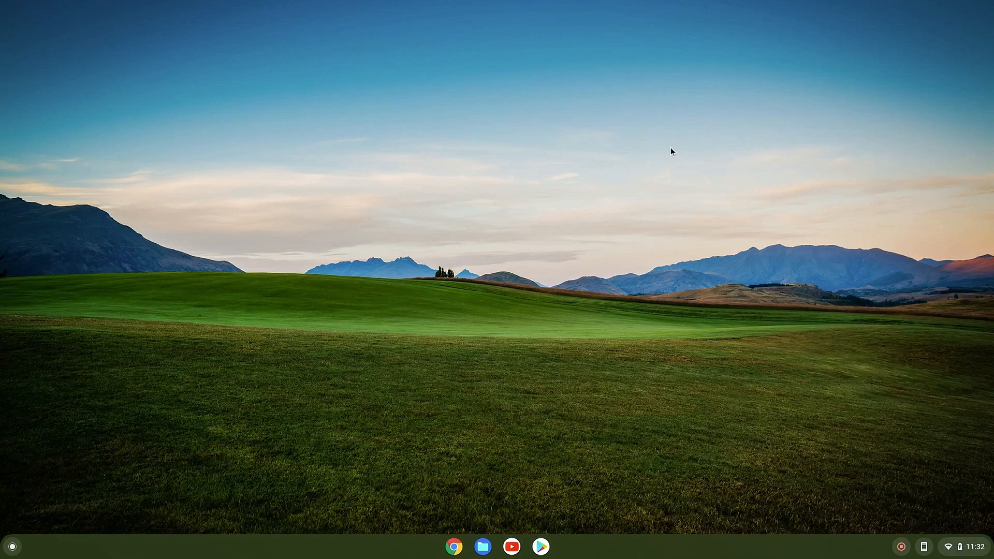
# Step: Launch crosh with Ctrl+Alt+T and enter shell for a chronos@localhost prompt
pyautogui.press('ctrl+alt+t')
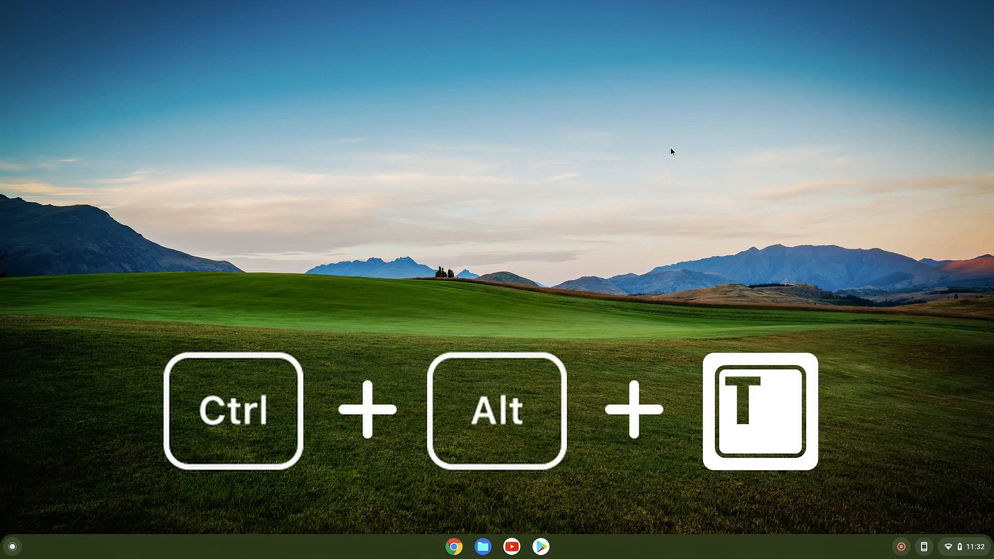
pyautogui.press('ctrl+alt+t')
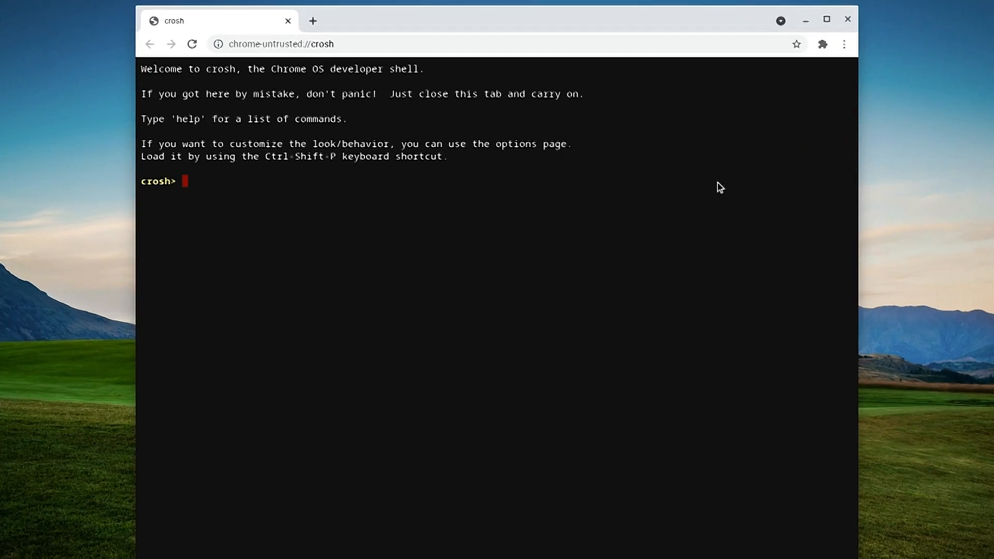
pyautogui.write('shell')
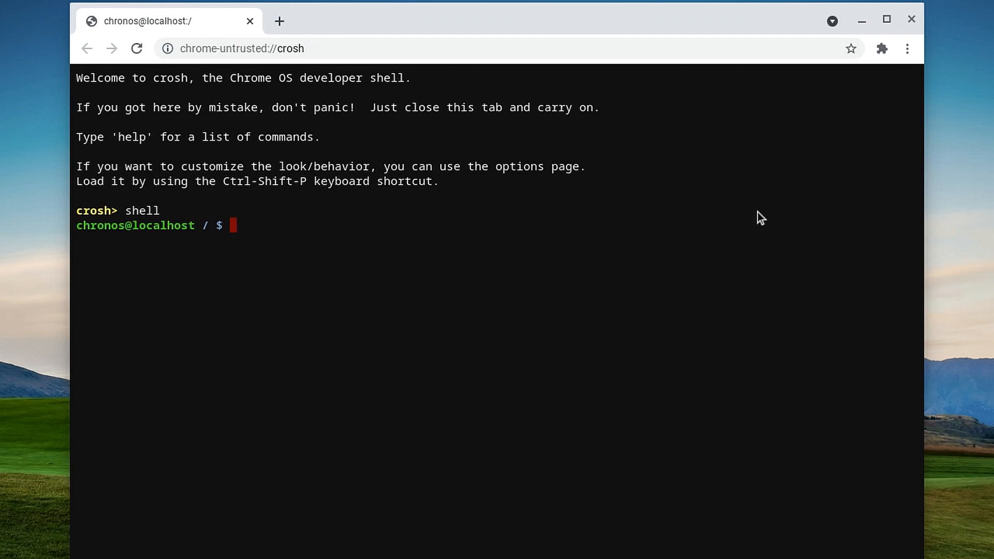
# Step: Run sudo fdisk -l and read the listing to identify nvme0n1, sda and the DataTraveler sdb
pyautogui.write('sudo')
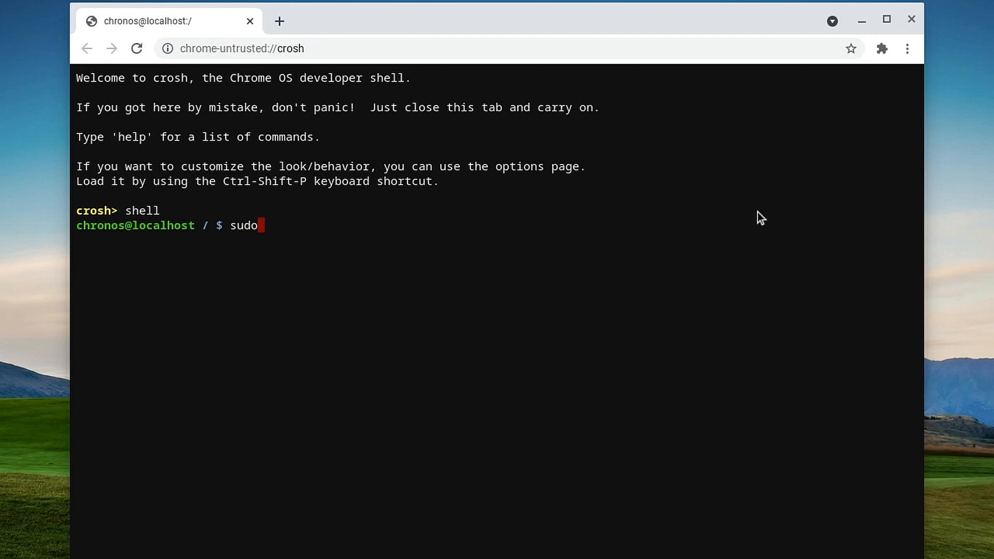
pyautogui.write('fdisk -l')
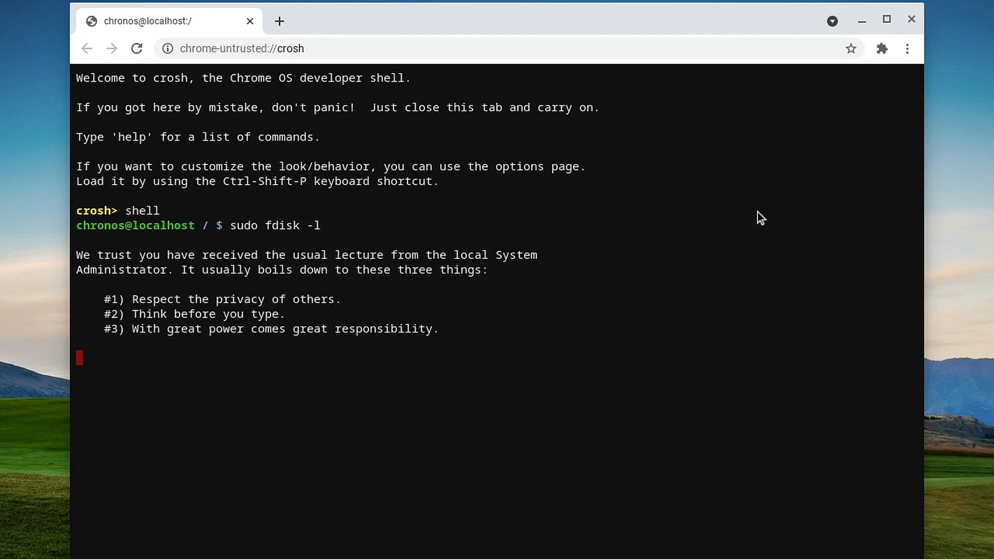
pyautogui.press('Return')
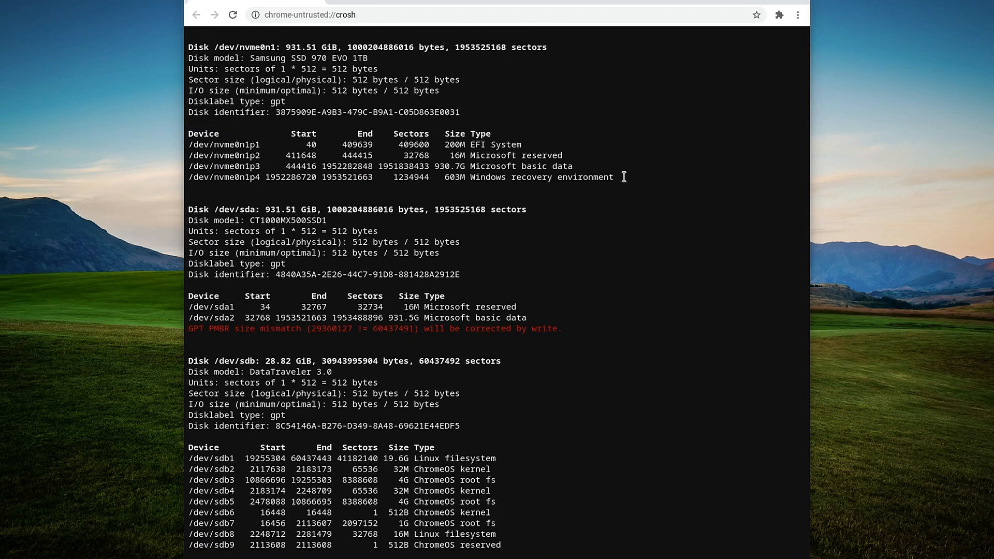
pyautogui.moveTo(502, 177); pyautogui.dragTo(612, 177)
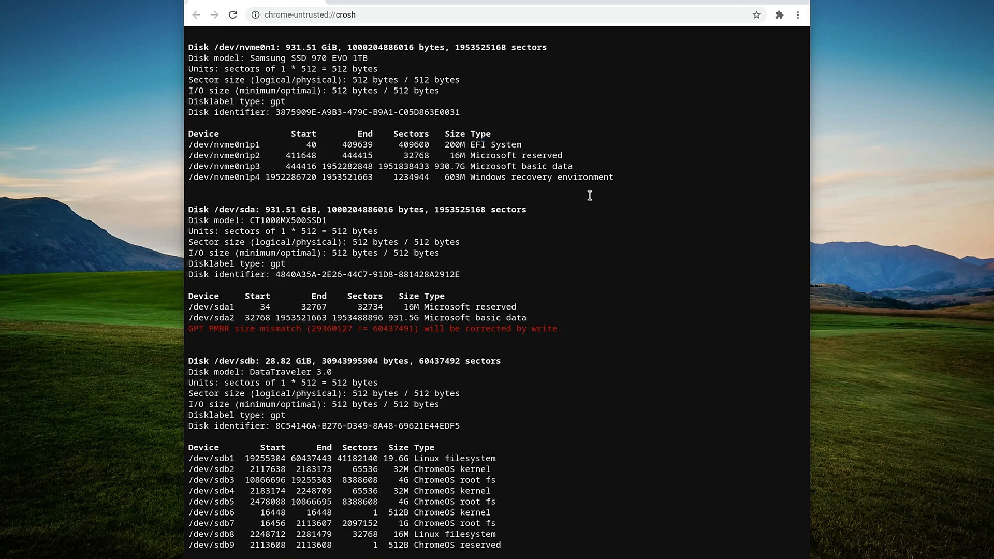
pyautogui.moveTo(272, 154)
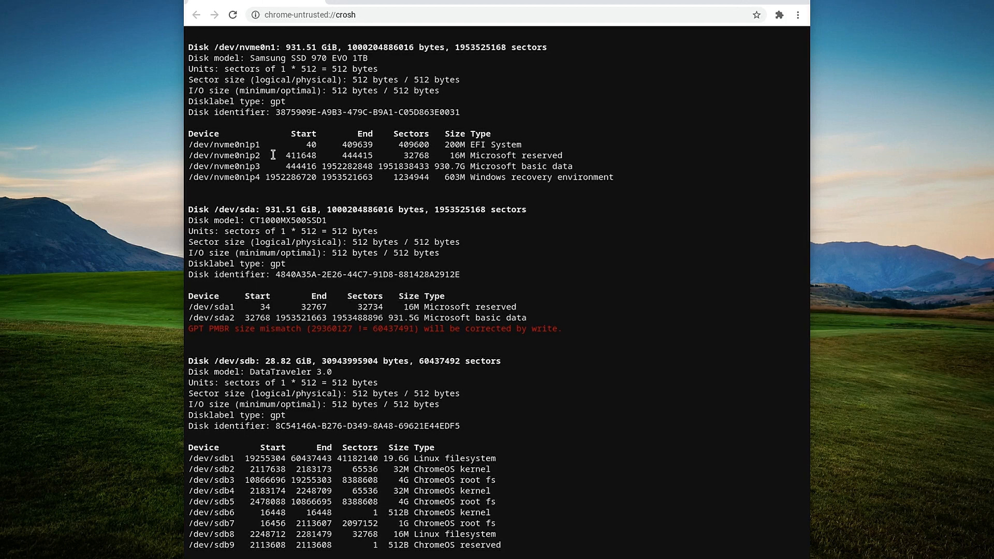
pyautogui.scroll(-3)
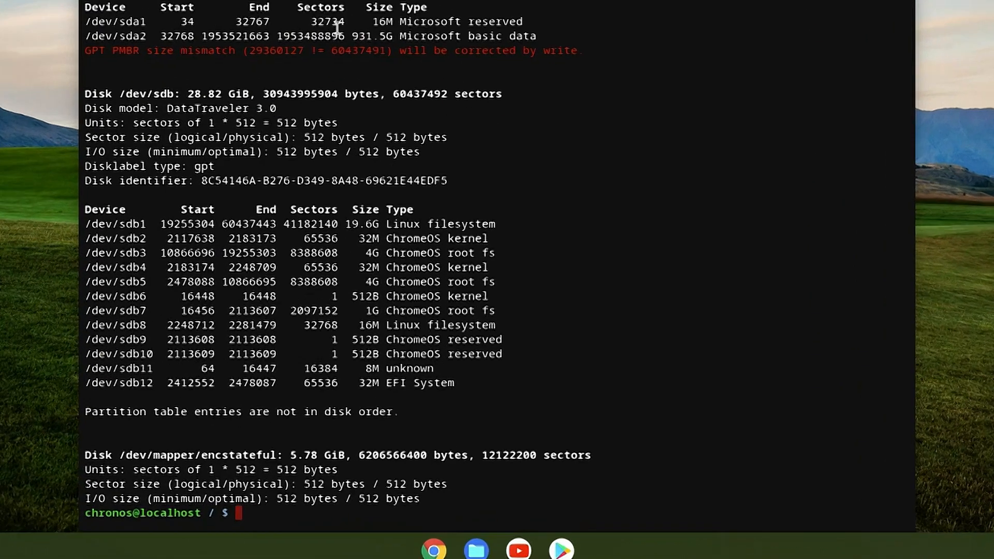
# Step: Run sudo chromeos-install -dst /dev/sda to install Chrome OS onto the internal drive
pyautogui.write('sudo')
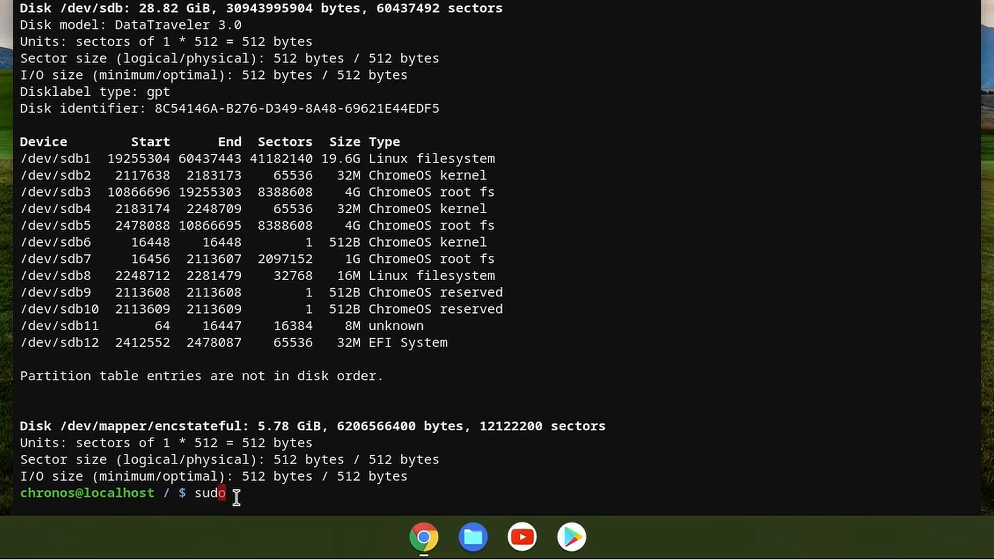
pyautogui.write('chromeos-in')
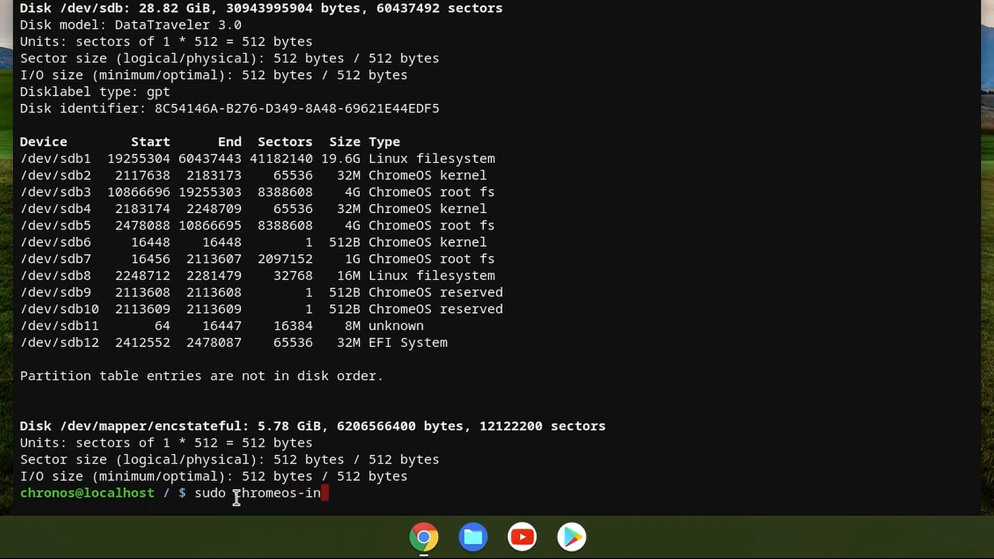
pyautogui.write('stall')
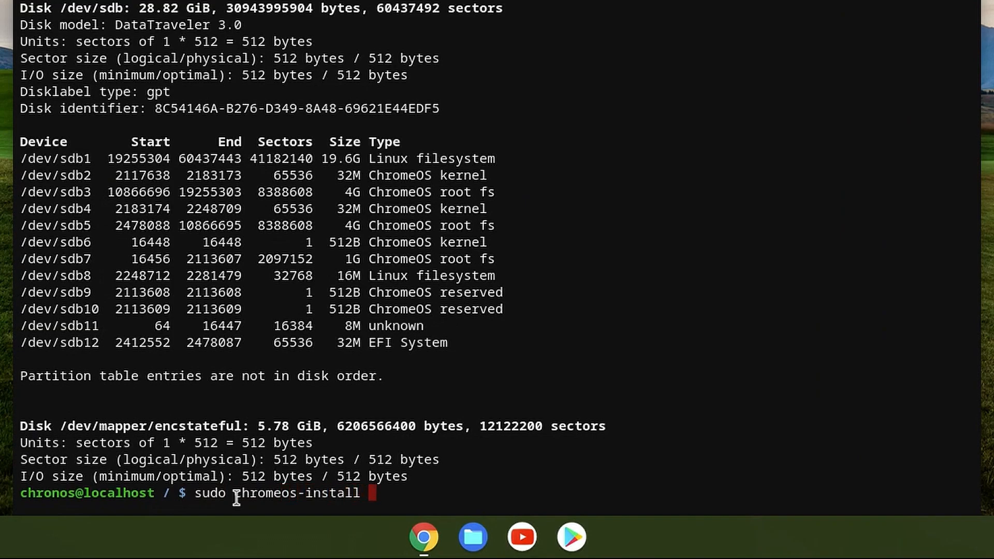
pyautogui.write('-dst /dev/')
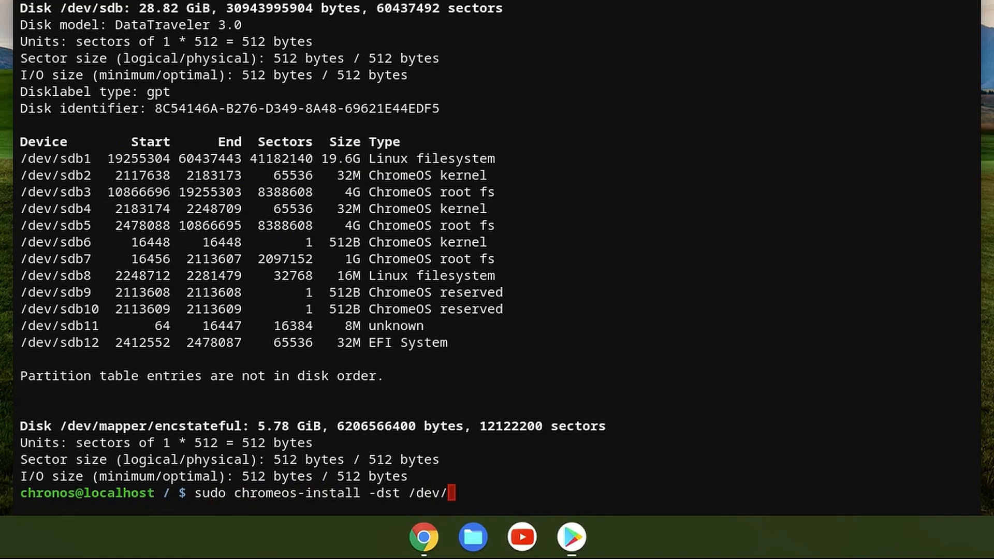
pyautogui.write('sda')
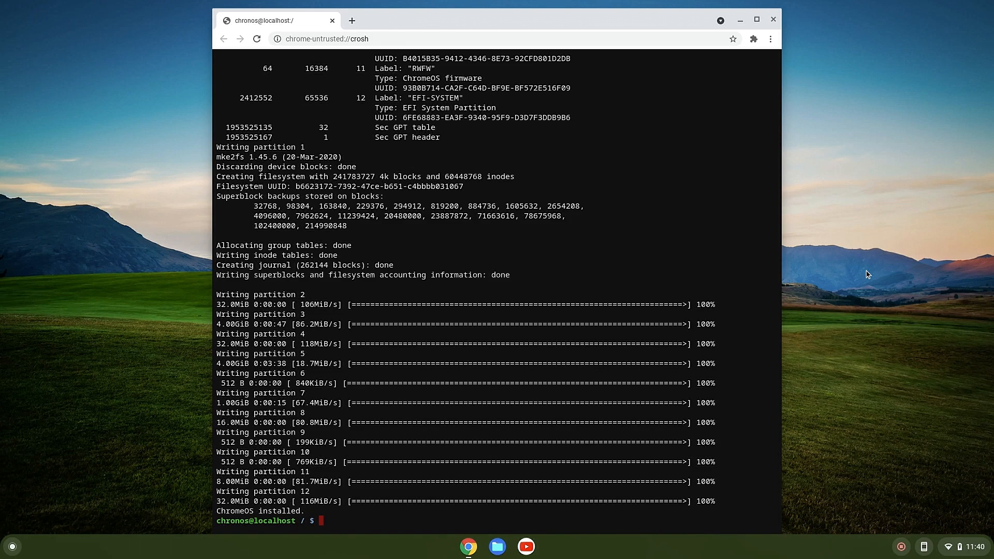
pyautogui.moveTo(705, 84)
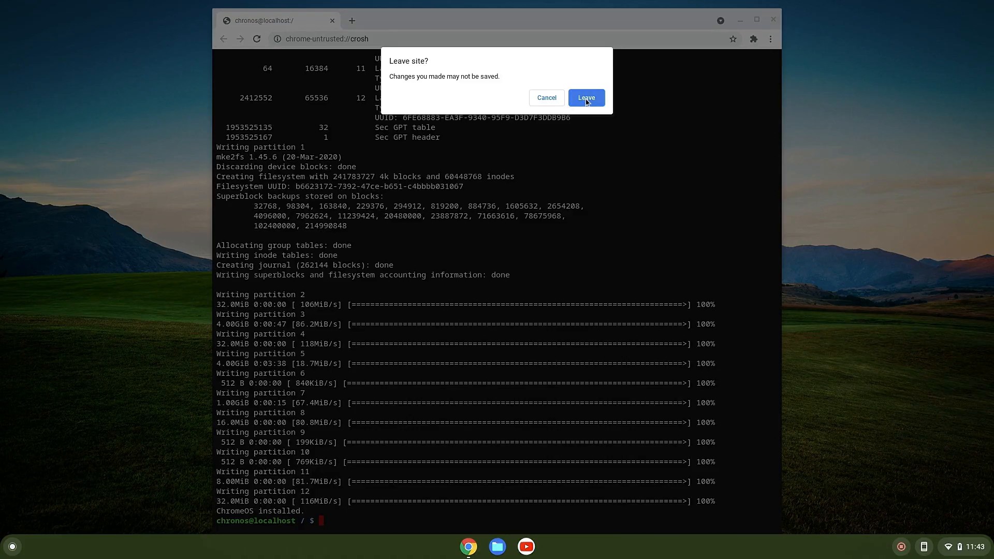
# Step: Confirm leaving the crosh page so the shell tab closes
pyautogui.click(585, 97)
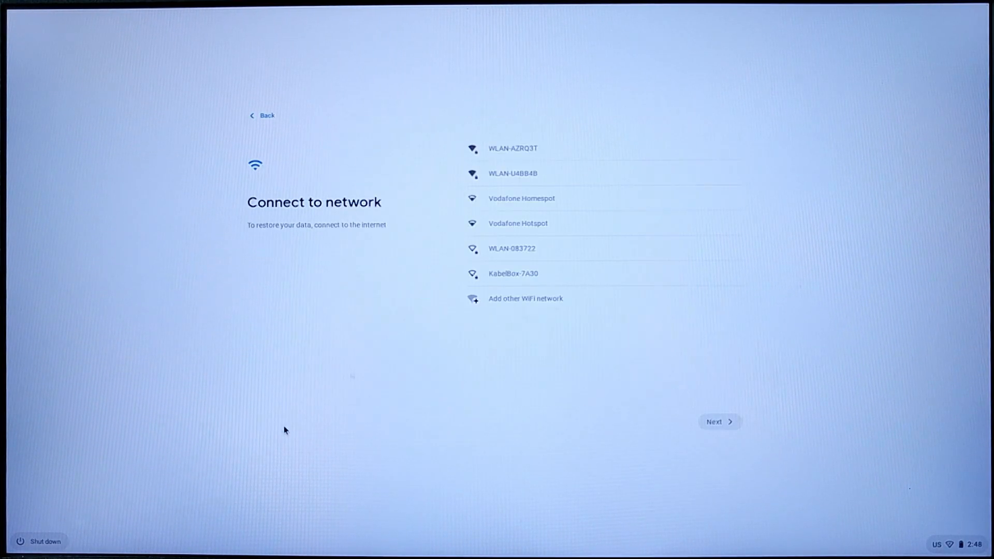
# Step: Continue past Connect to network and proceed on the Sign in to your Chromebook page
pyautogui.click(514, 148)
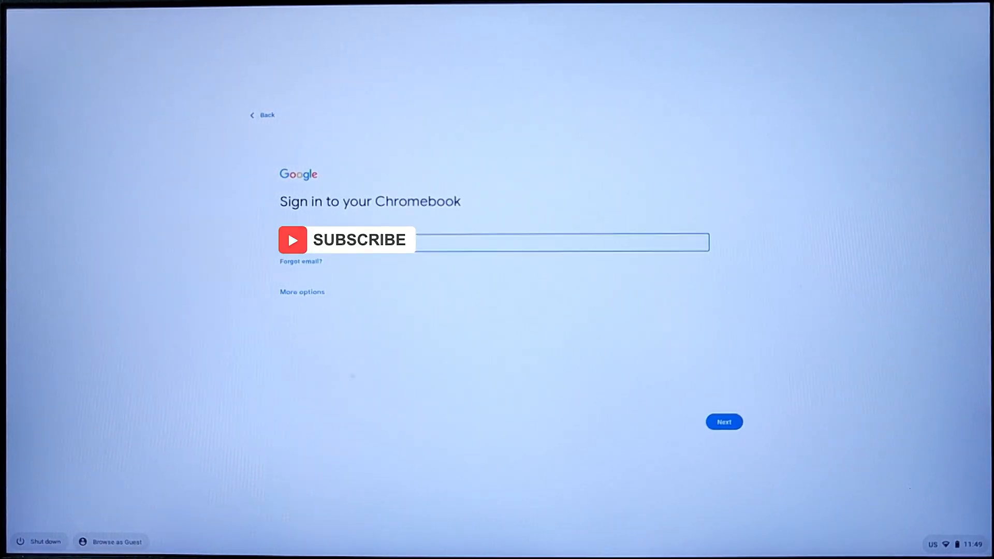
pyautogui.click(724, 422)
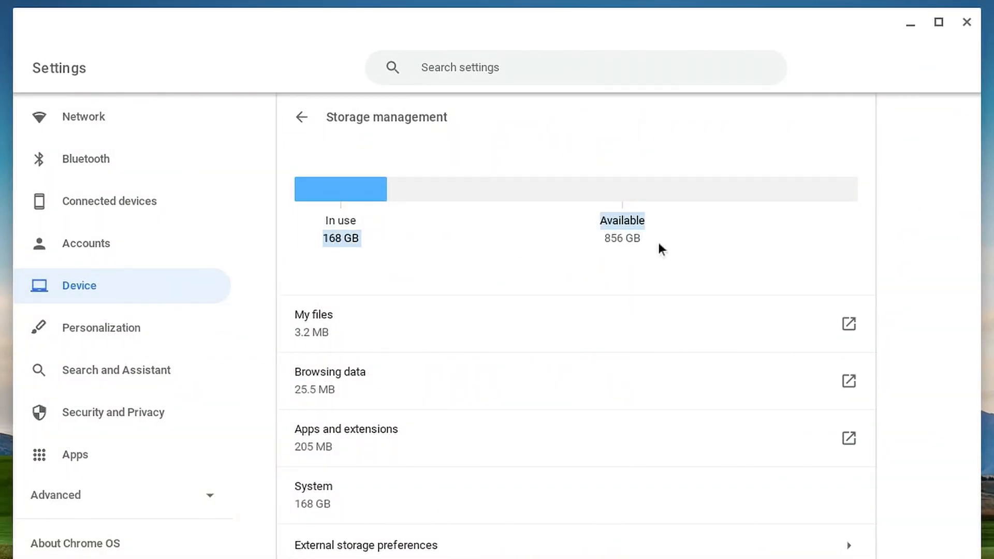
# Step: Set a Landscapes photo by Troy Ratcliff as the Chrome OS wallpaper
pyautogui.click(940, 21)
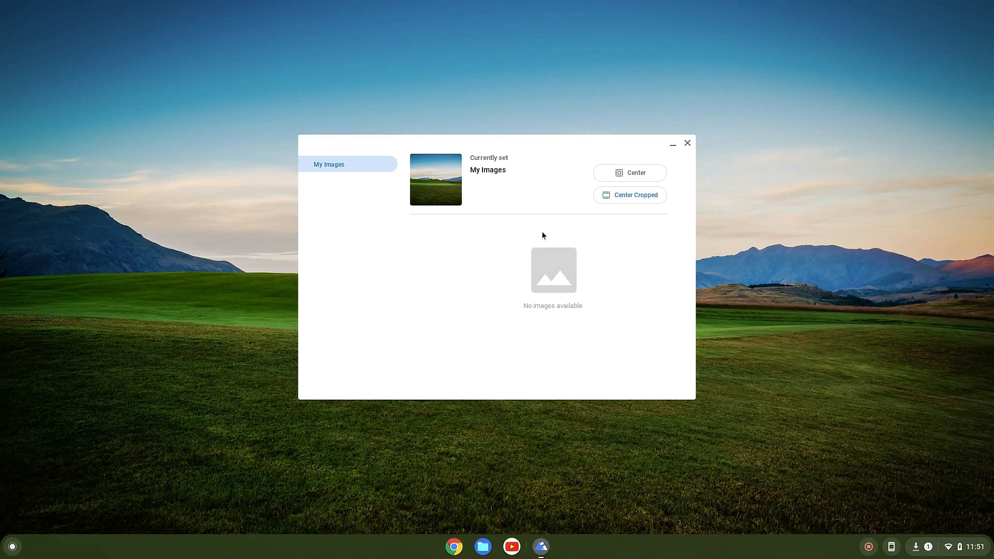
pyautogui.click(330, 182)
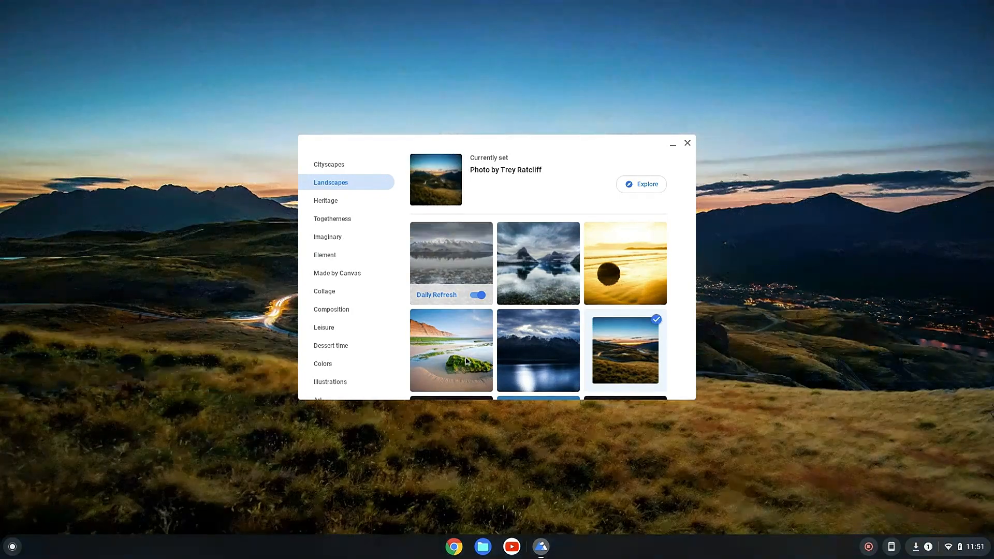
pyautogui.click(539, 262)
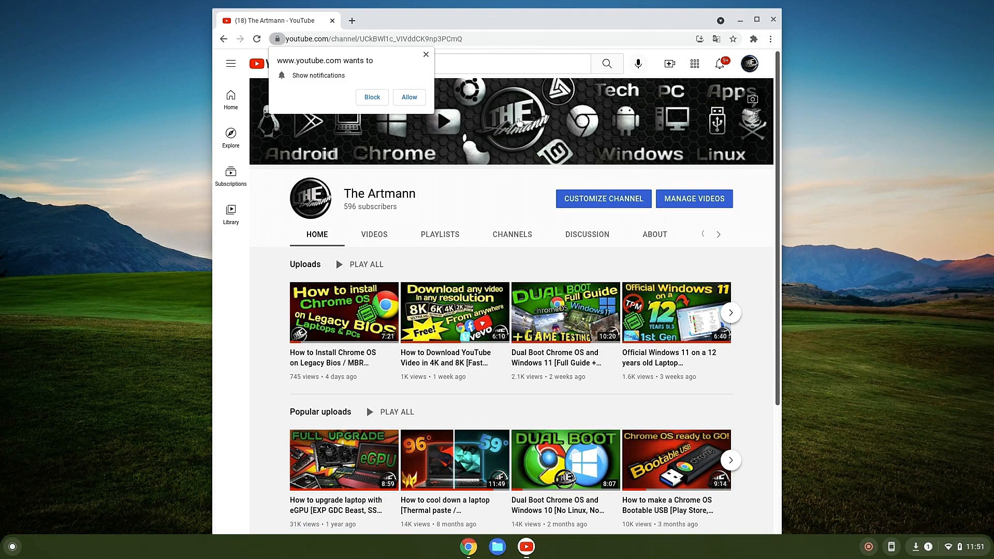
# Step: Block YouTube notifications and play 'How to Install Chrome OS on Legacy Bios / MBR Systems'
pyautogui.click(371, 97)
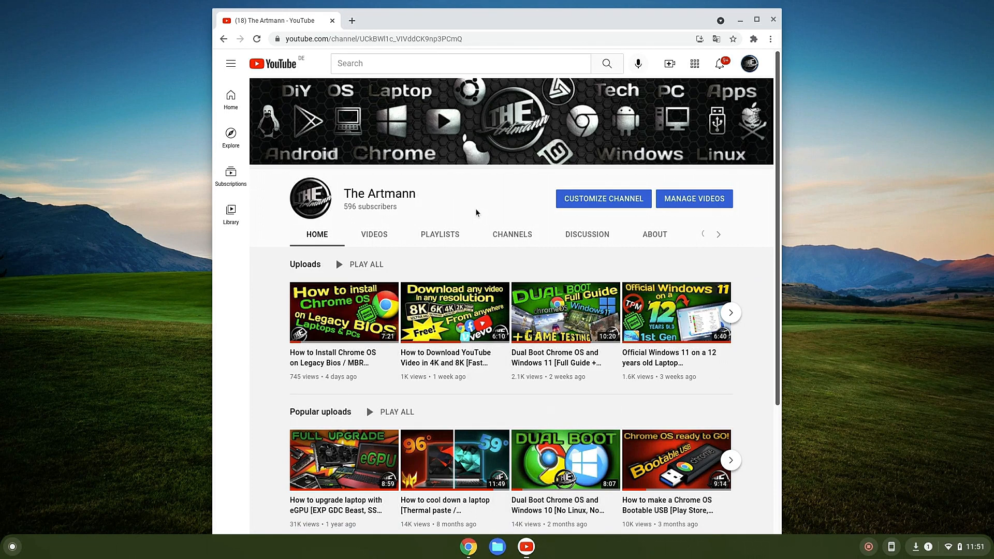
pyautogui.click(344, 312)
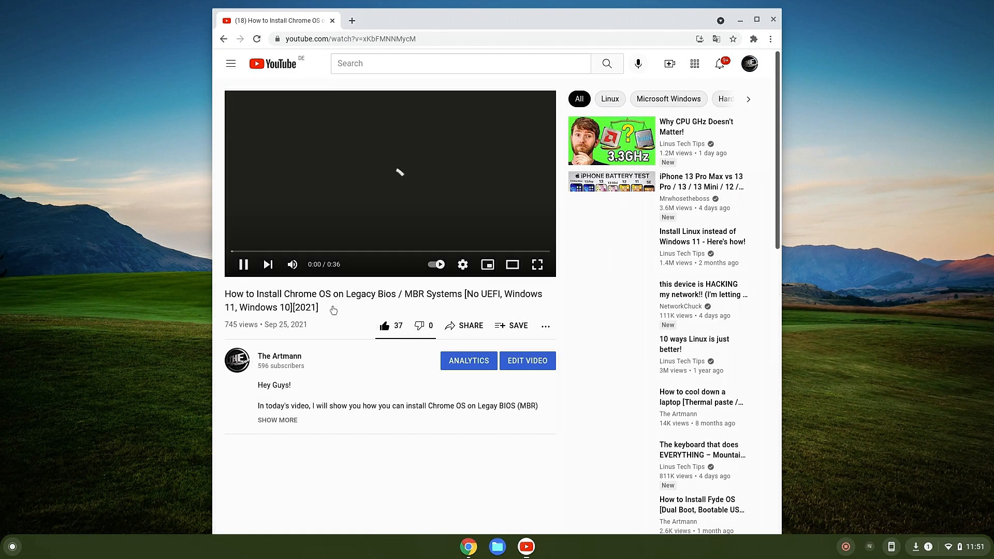